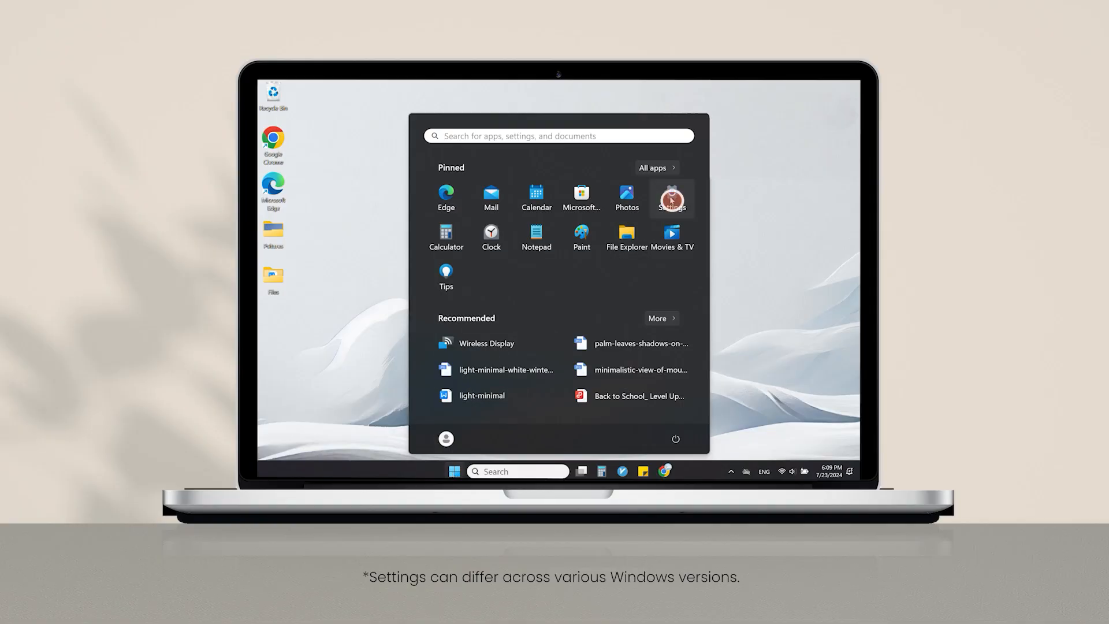
Launch the Wireless Display app from the Projecting to this PC settings
left_click(671, 197)
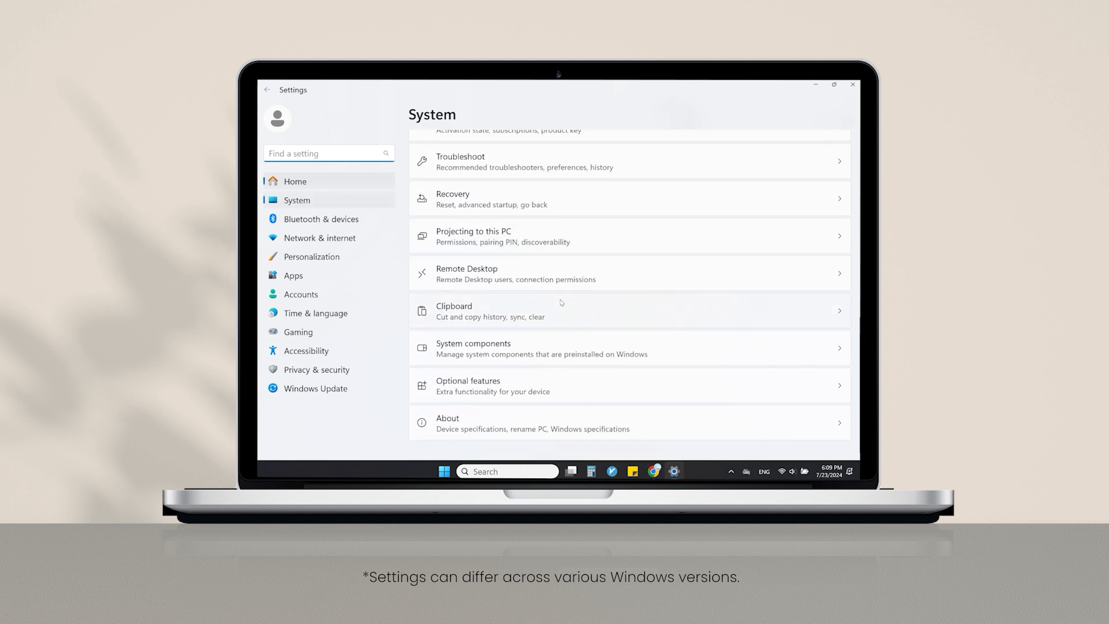
left_click(473, 236)
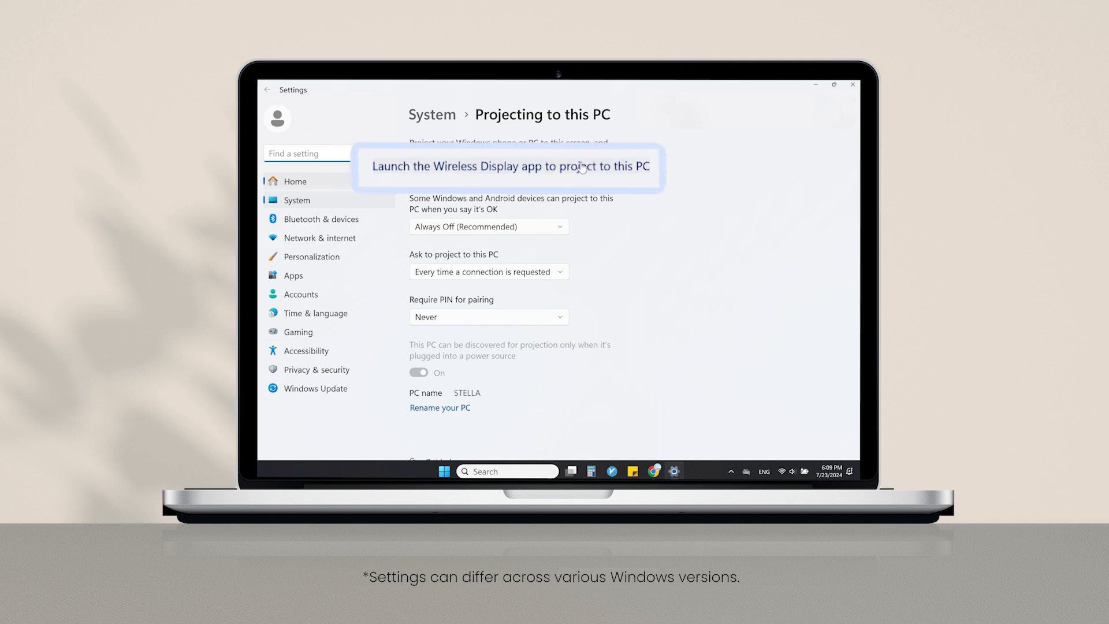
left_click(511, 166)
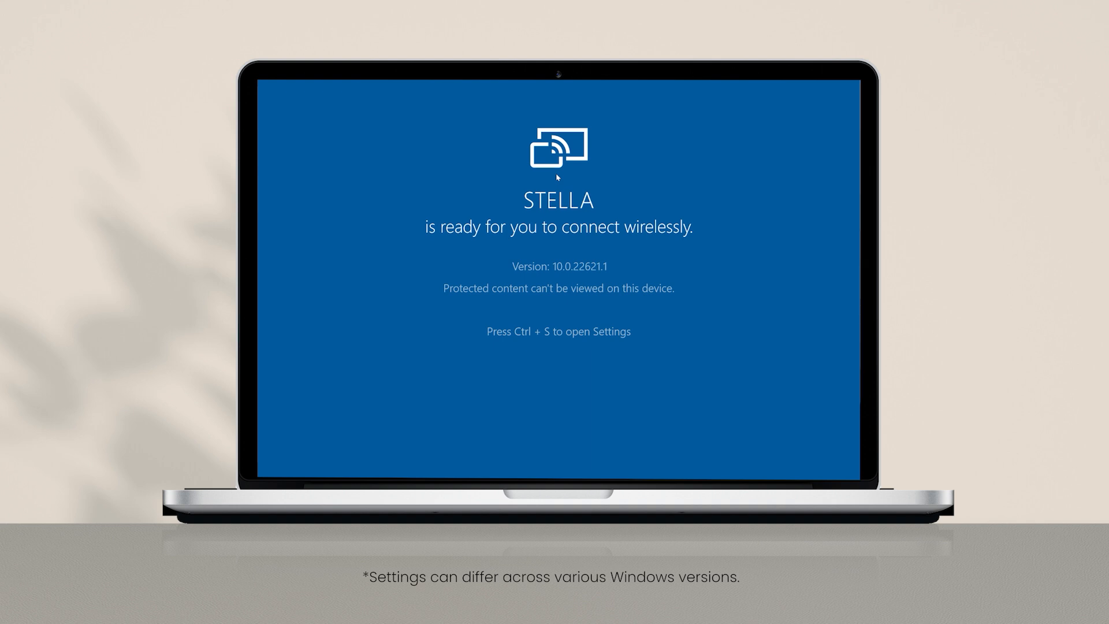
Add the Wireless Display optional feature and relaunch the Wireless Display app
key("ctrl+s")
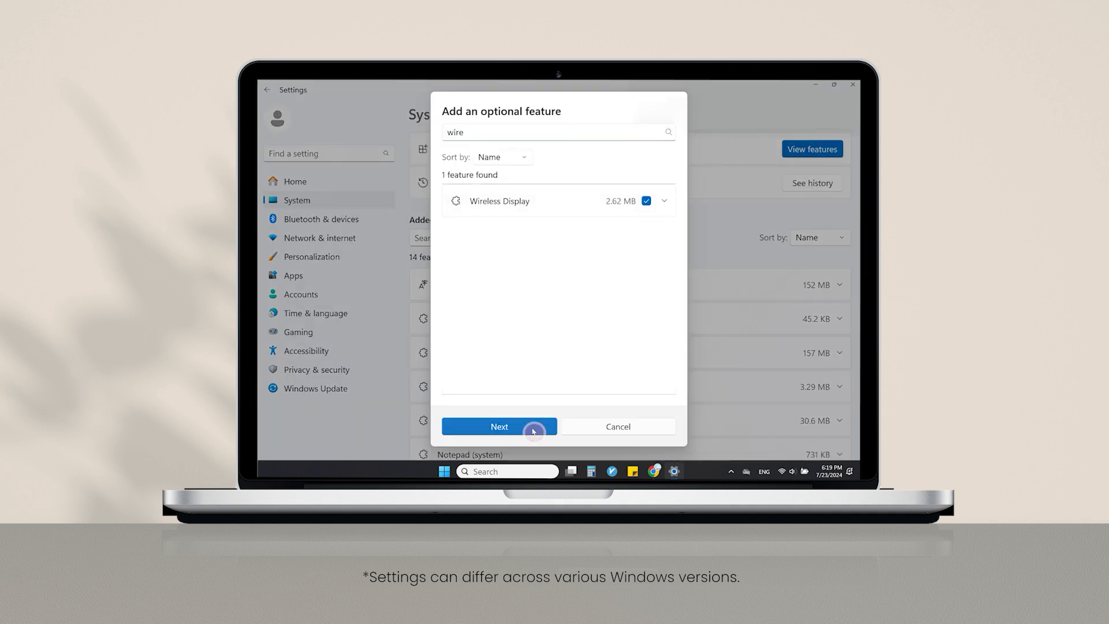
left_click(499, 426)
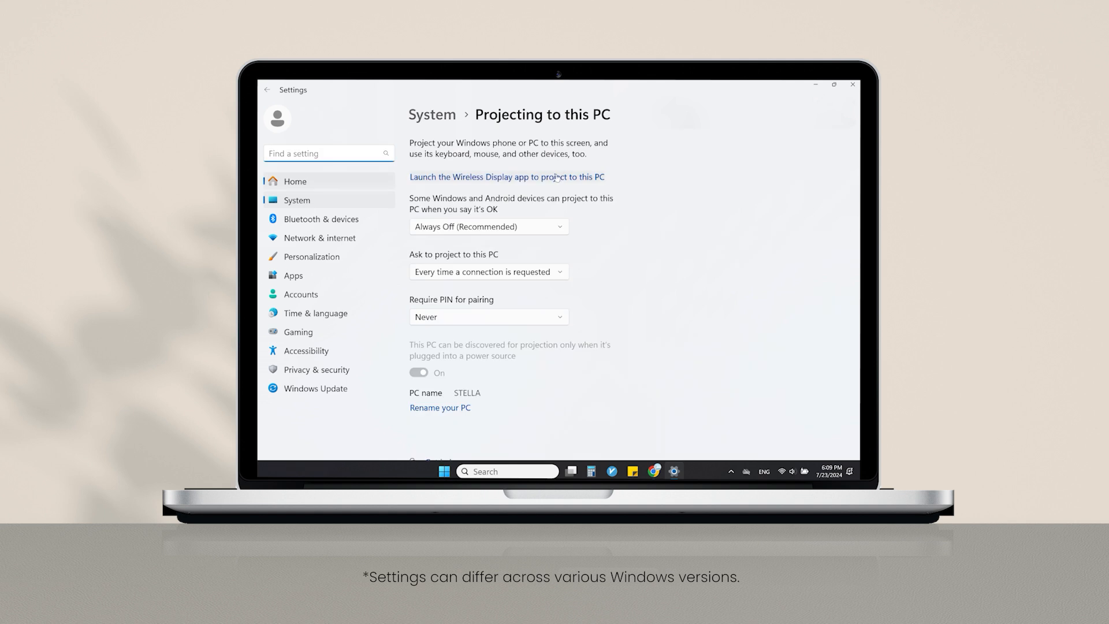
left_click(507, 176)
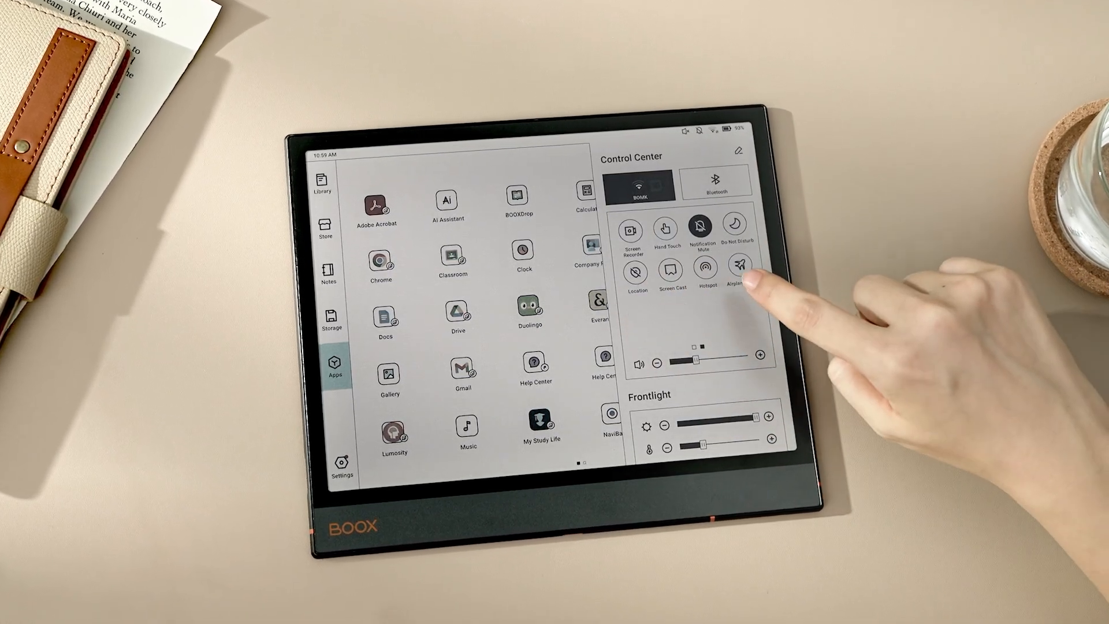
Cast the tablet screen to the Windows PC via Screen Cast
left_click(671, 274)
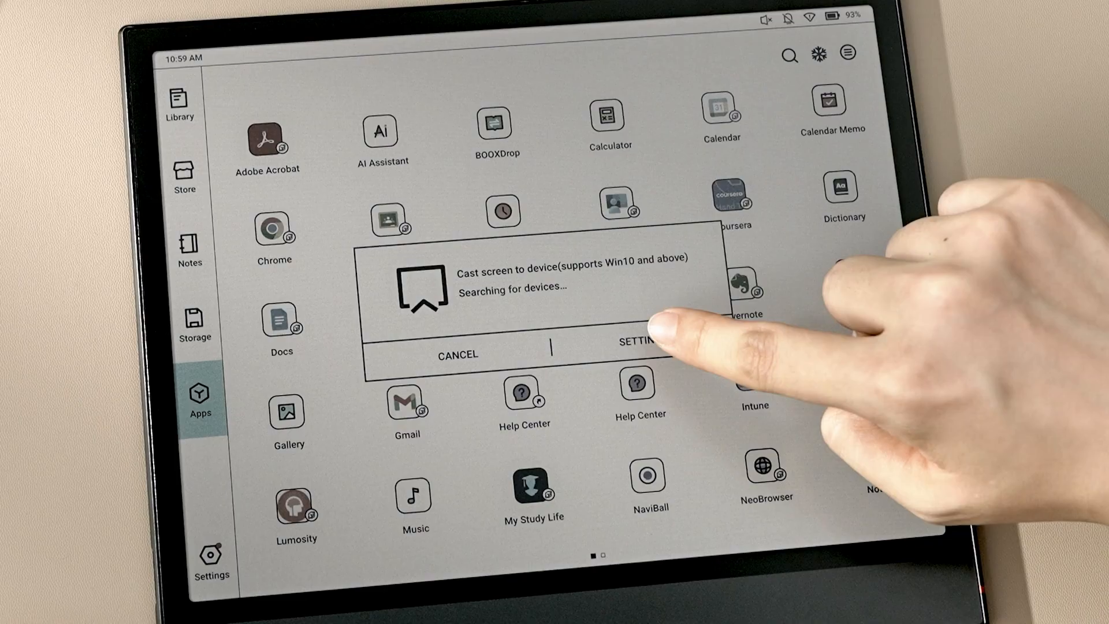
left_click(635, 354)
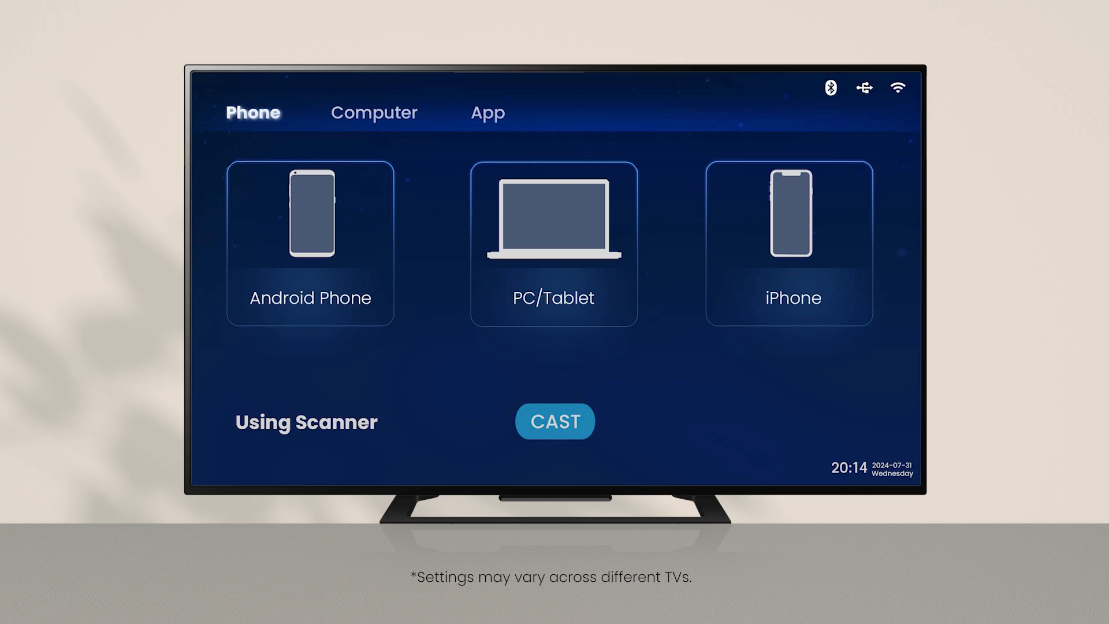
Select CAST on the TV to start the cast receiver
left_click(554, 421)
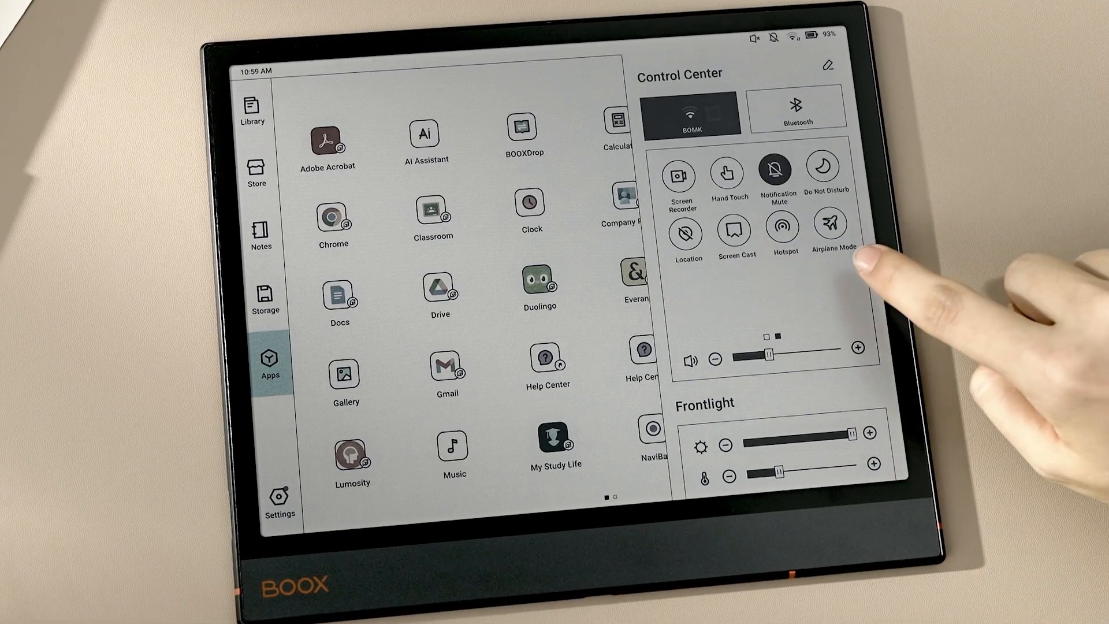
Cast the tablet screen to the TV via Screen Cast
left_click(735, 230)
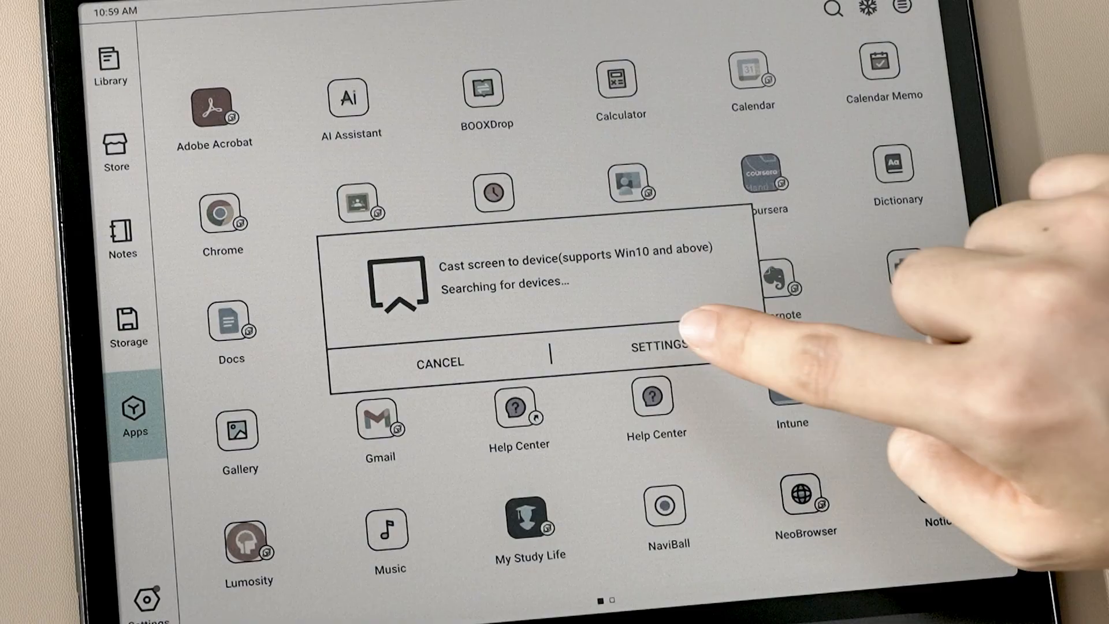
left_click(655, 347)
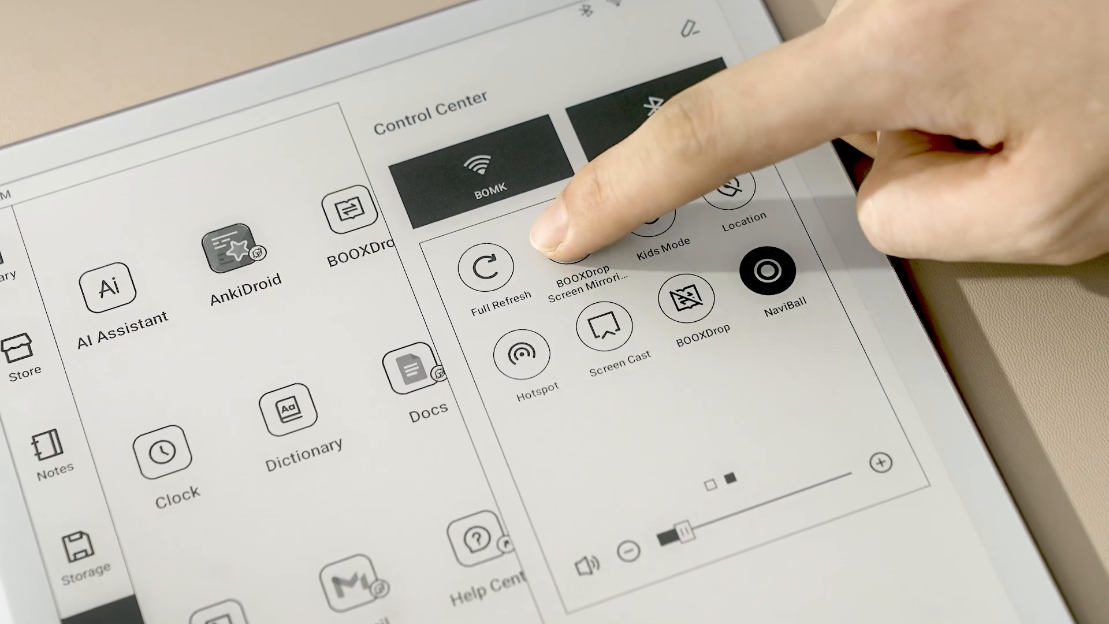
Start BOOXDrop Screen Mirroring and allow the casting permission with Start now
left_click(573, 258)
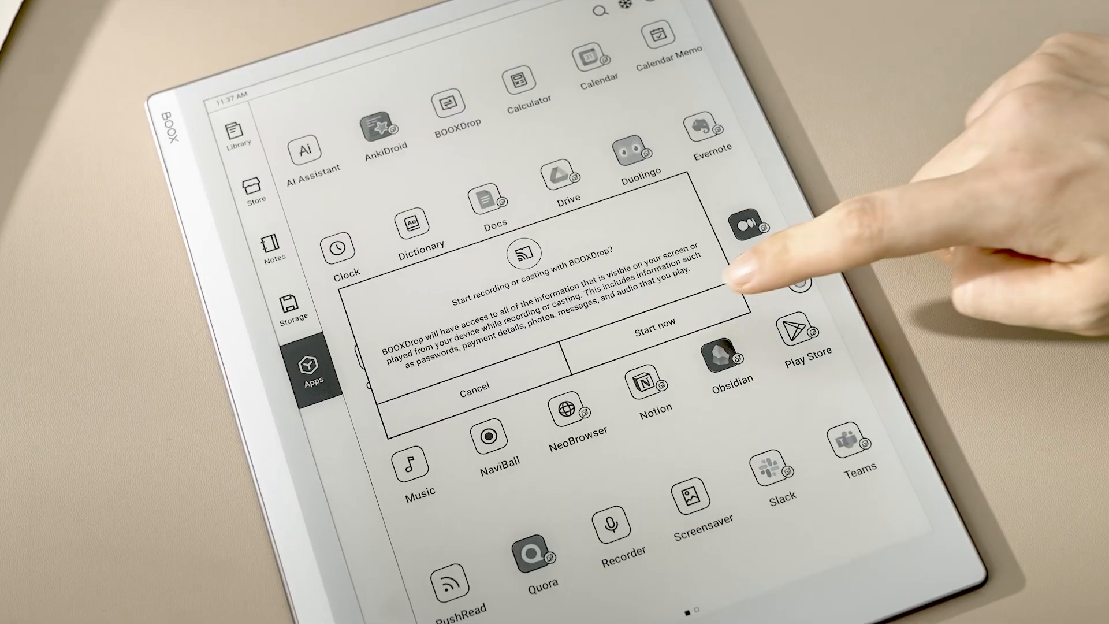
left_click(653, 326)
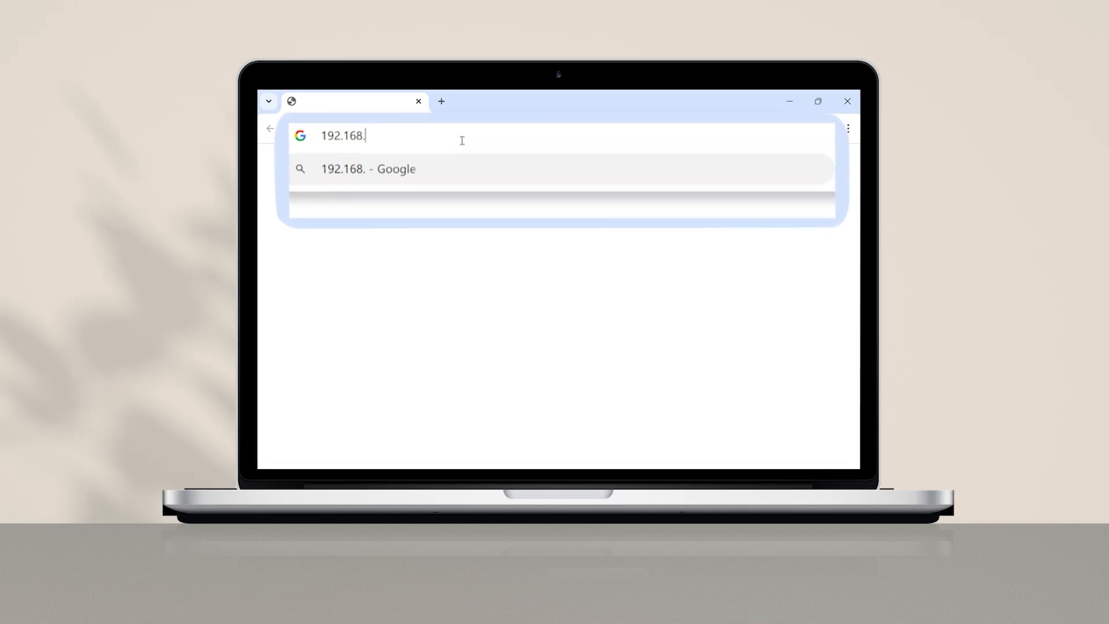
Enter the mirroring address 192.168.120.23:8086 in Chrome's address bar
type("120.23:8086")
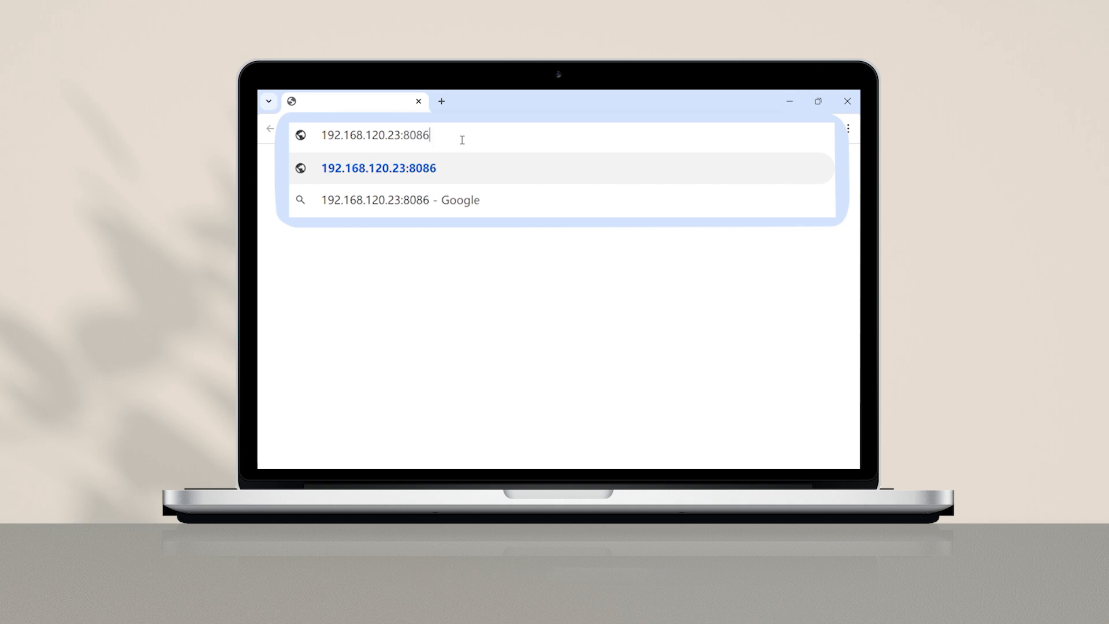